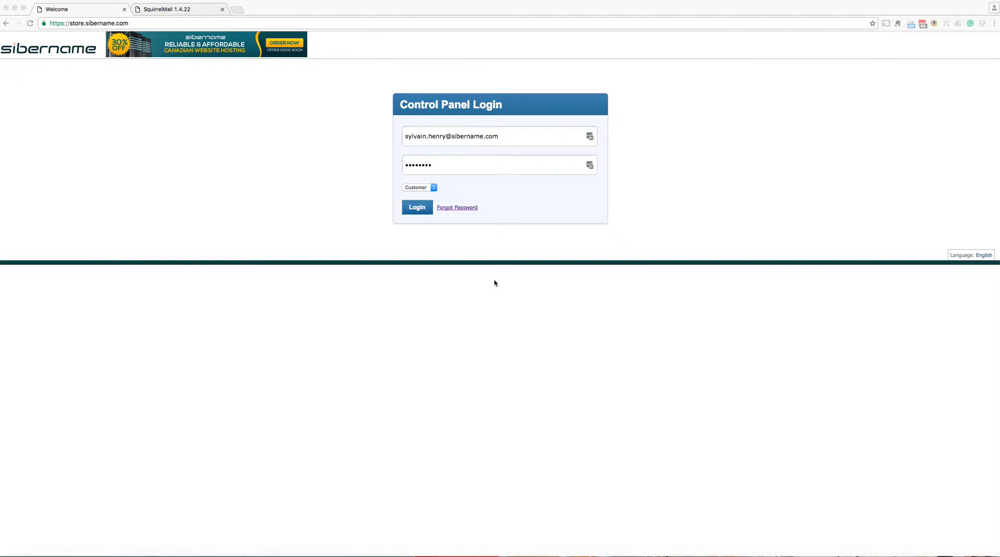
- Review the domain setup email and log in to the Sibername control panel, dismissing the LastPass prompt
click(177, 8)
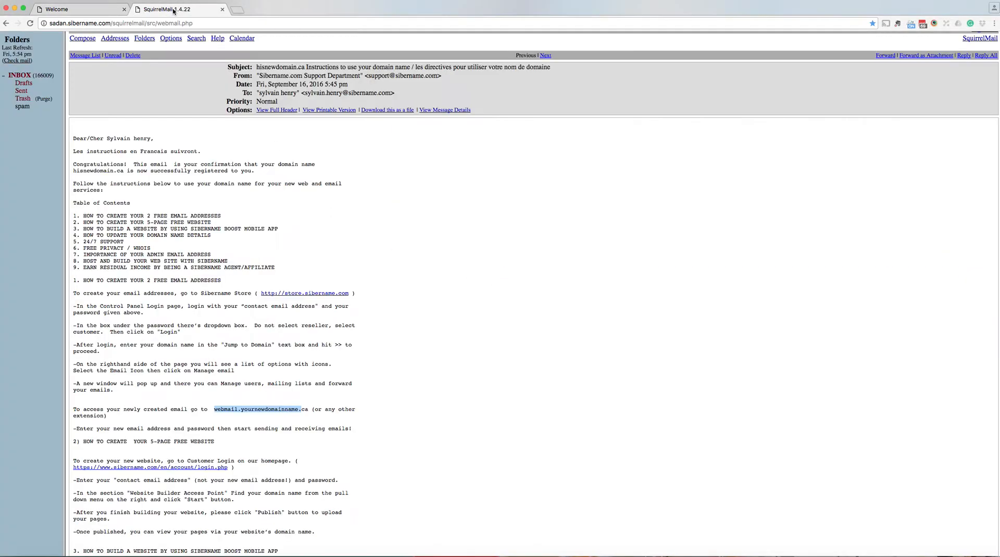
mouse_move(172, 9)
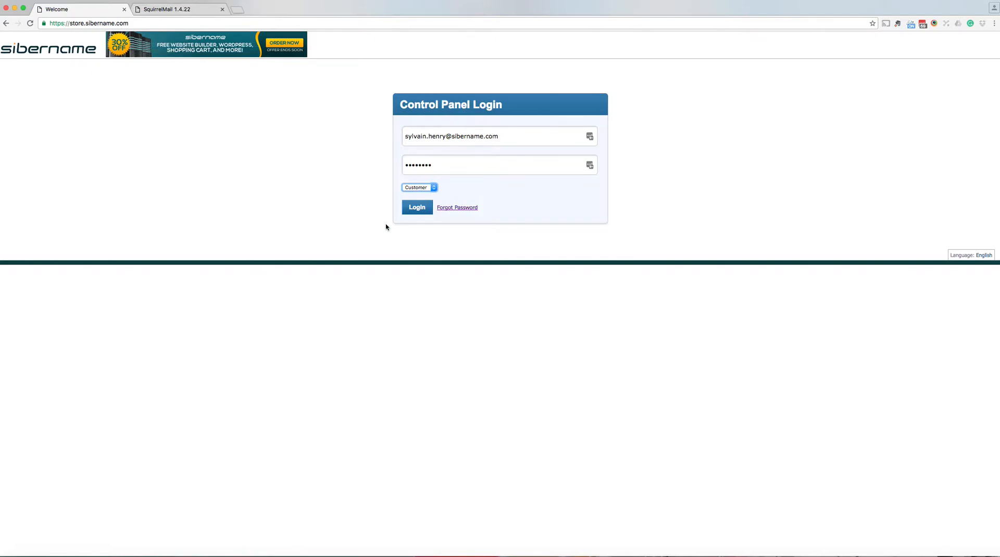
click(417, 207)
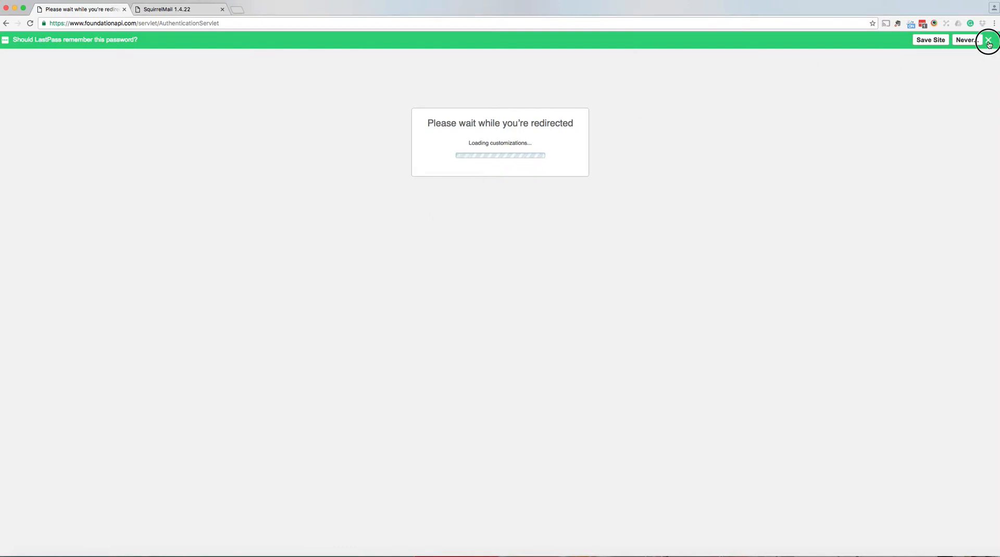
click(988, 42)
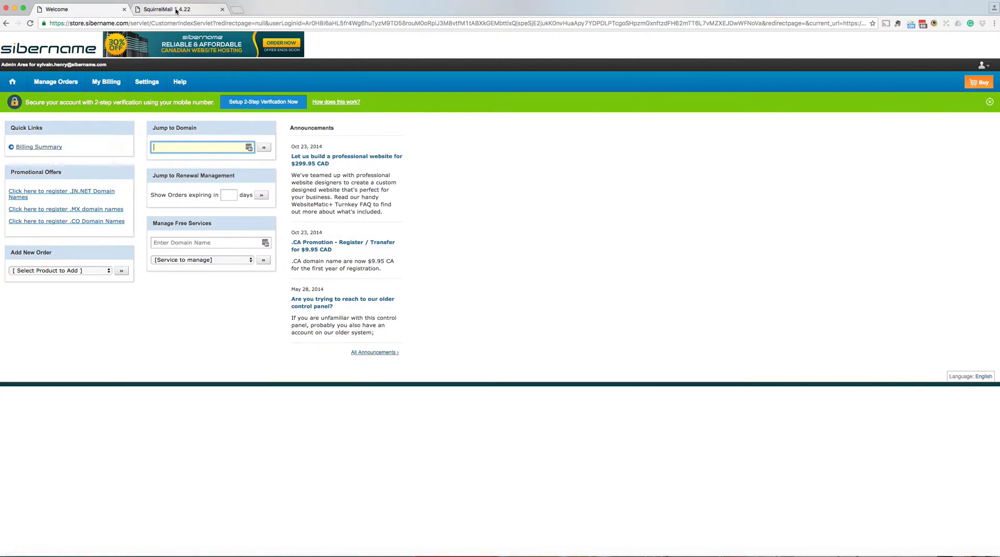
- Jump to the hisnewdomain.ca management page via Jump to Domain
text(hisnew)
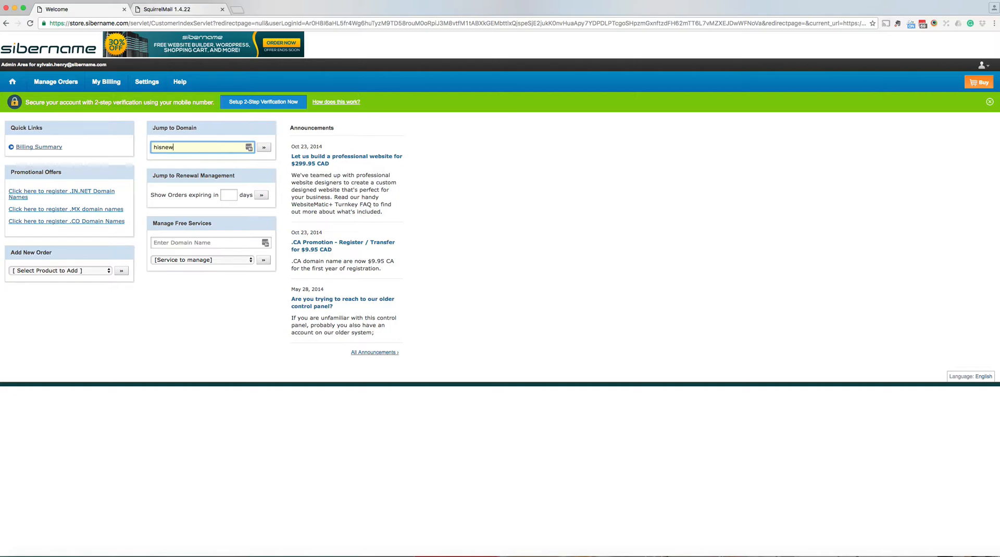
text(domain.ca)
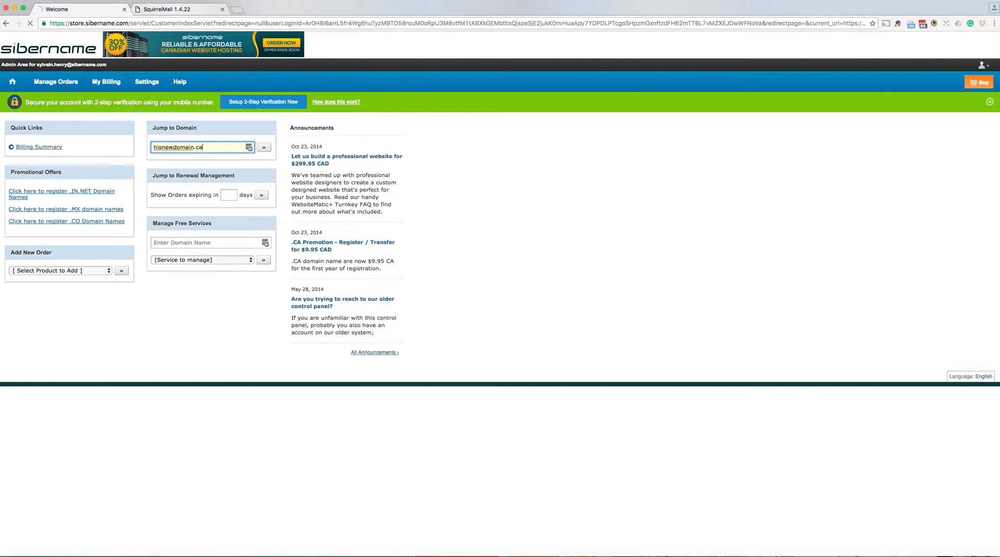
click(263, 146)
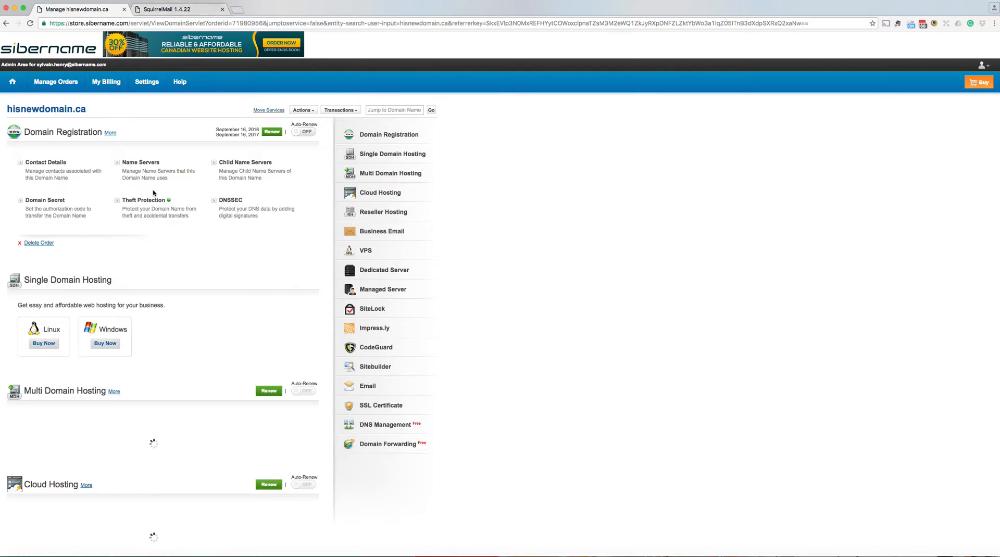
- Review the Email section's Configure Now details for the domain and hide them again
scroll(down, 3)
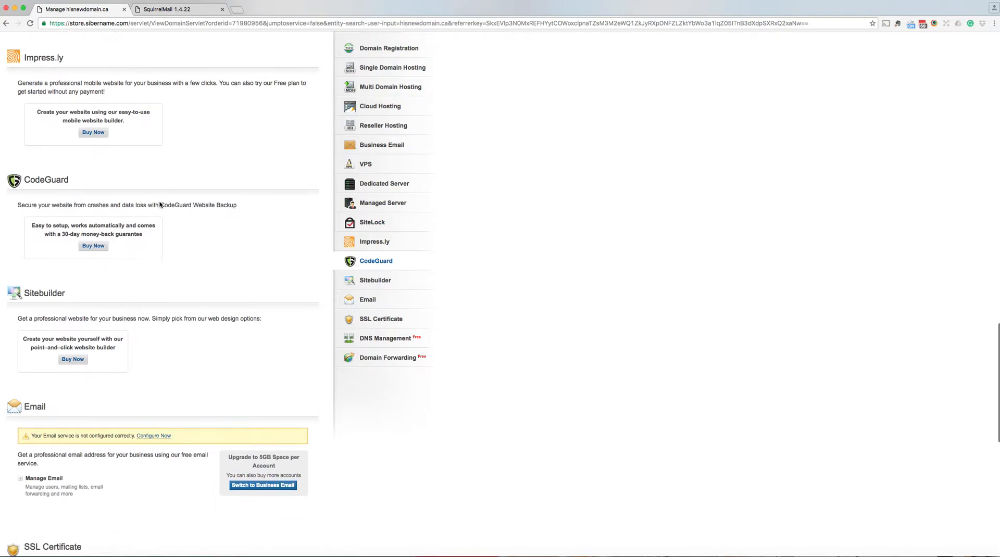
scroll(down, 3)
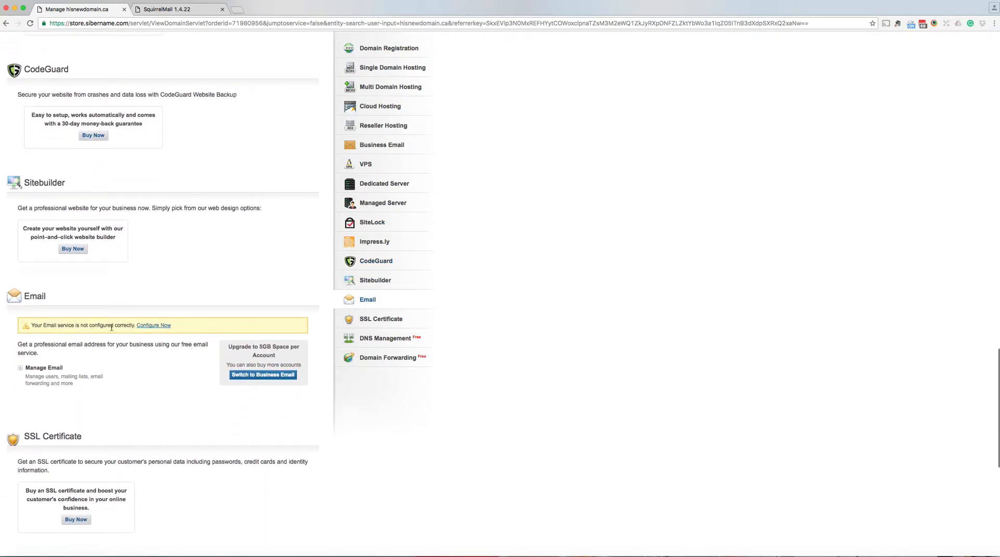
mouse_move(153, 328)
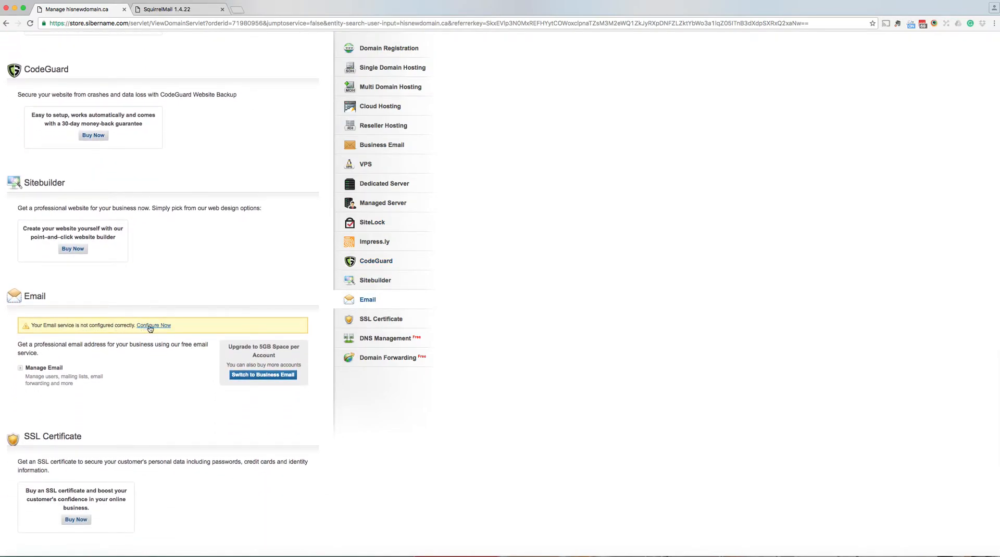
click(154, 325)
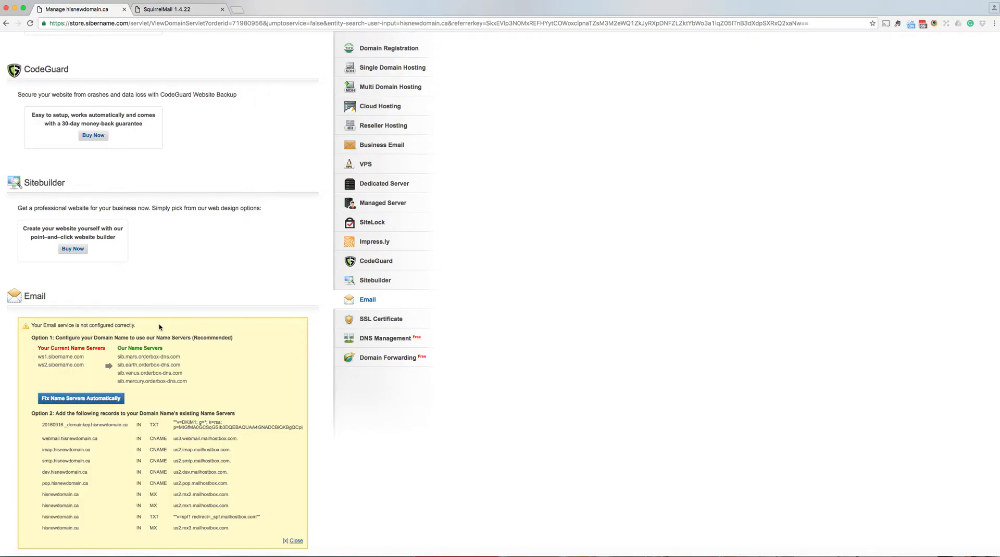
mouse_move(131, 390)
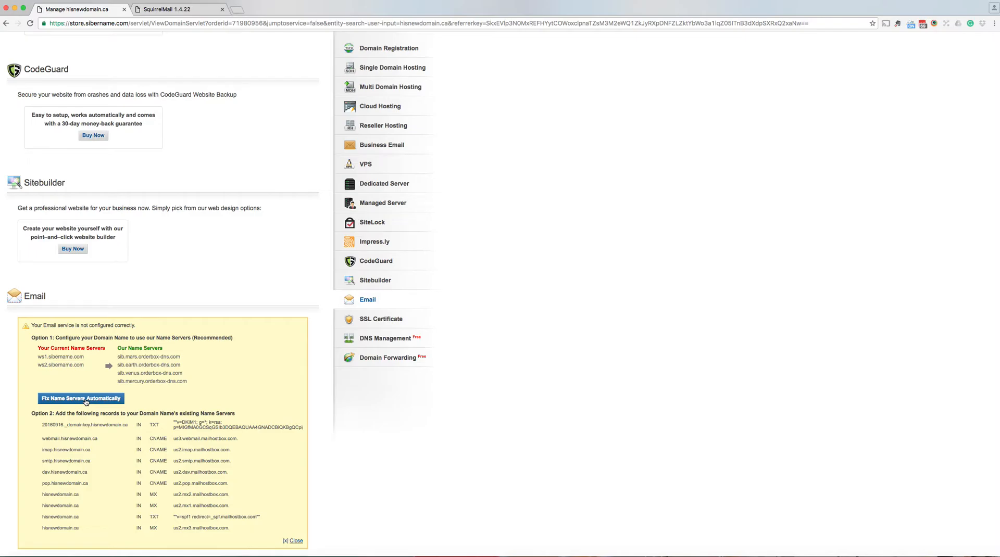
scroll(down, 3)
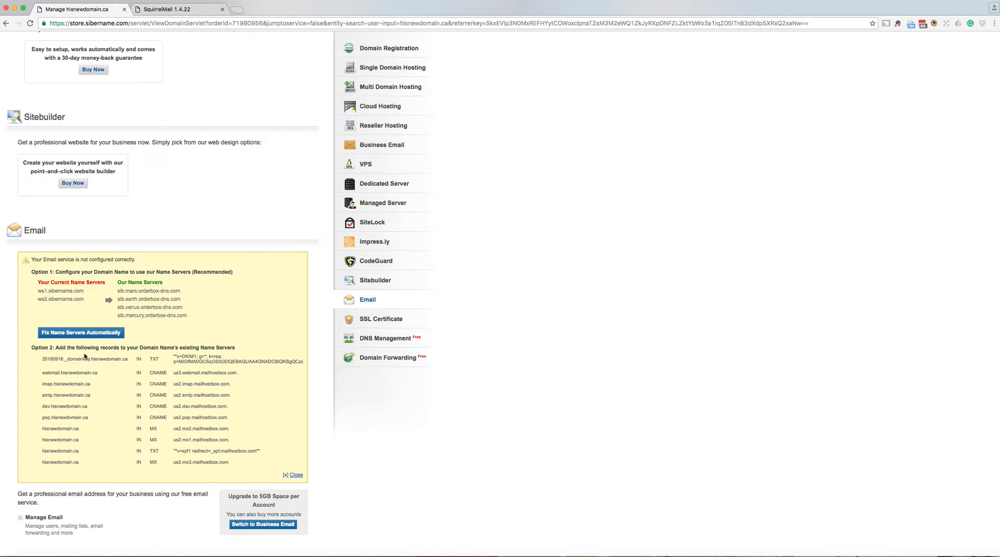
click(295, 474)
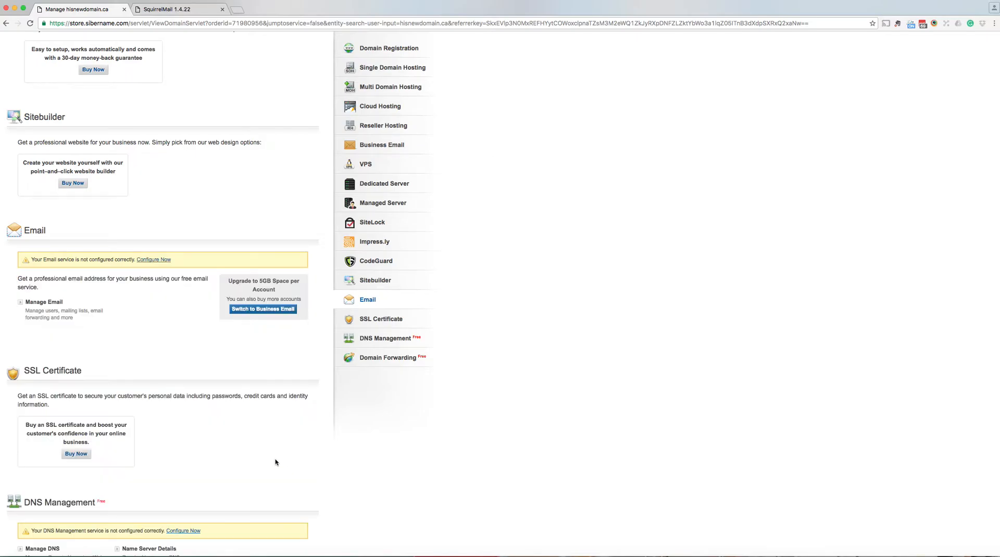
- Launch Manage Email for hisnewdomain.ca and start the Add User form
click(42, 302)
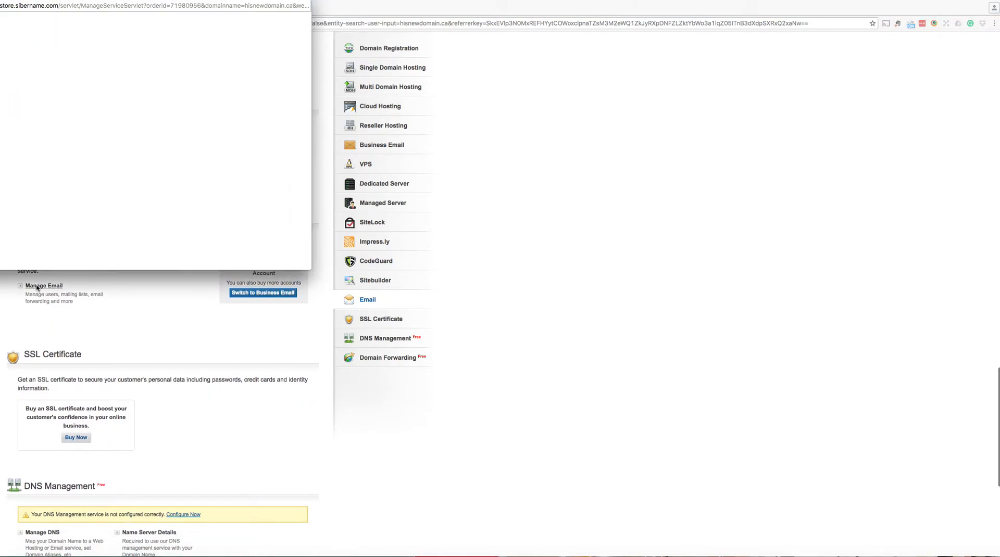
click(41, 286)
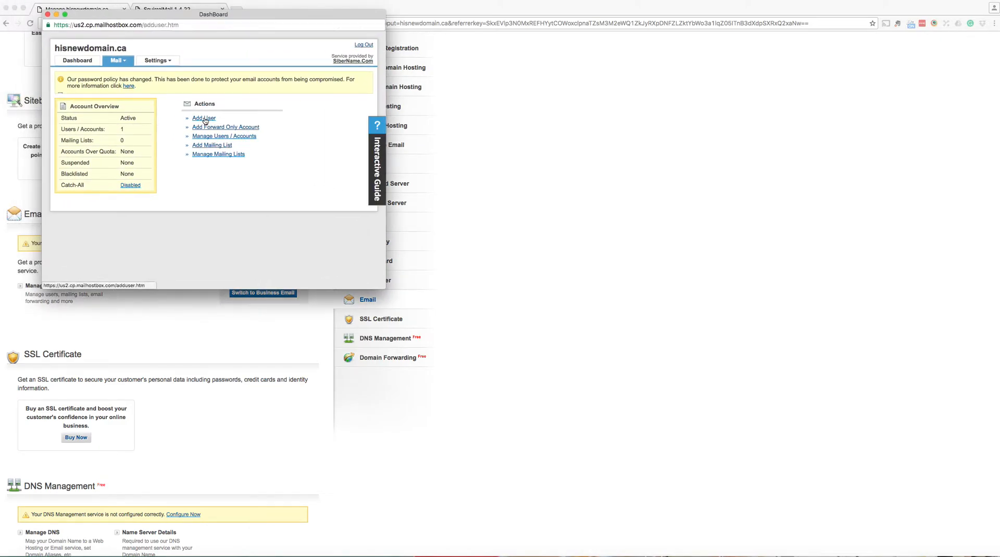
click(204, 118)
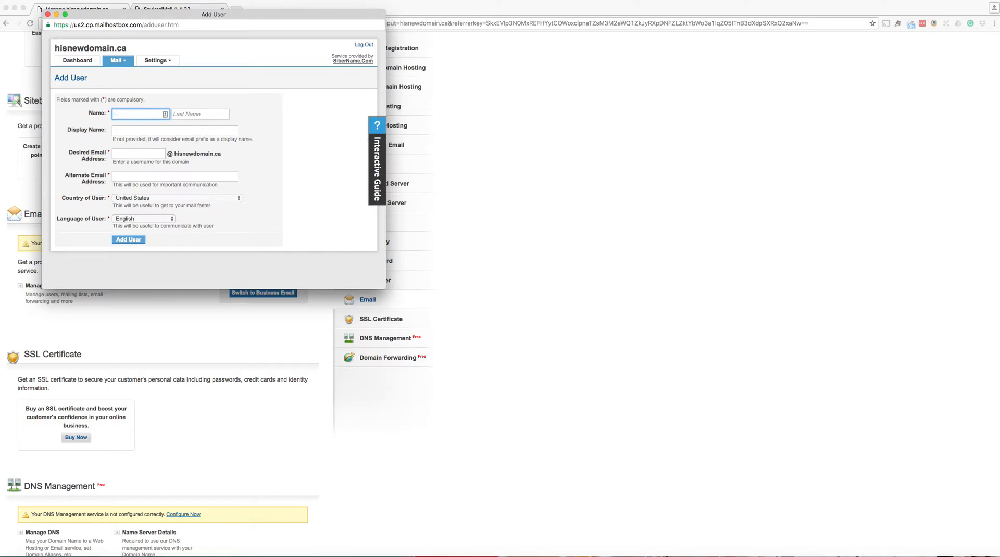
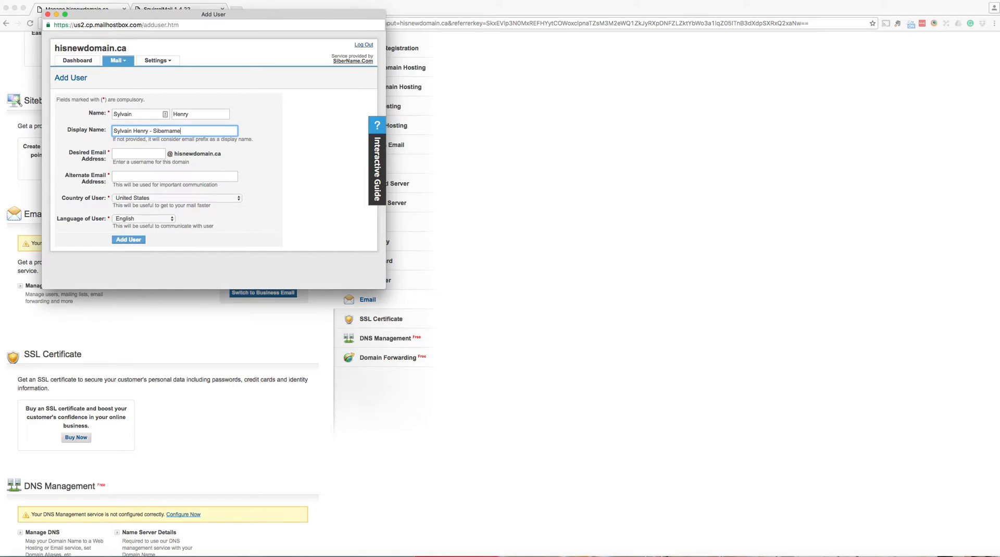
click(138, 153)
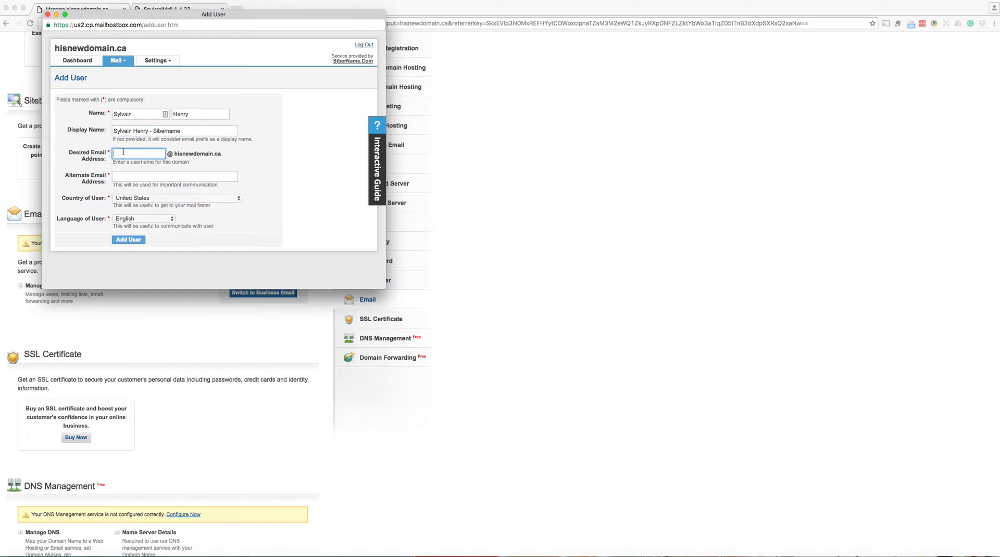
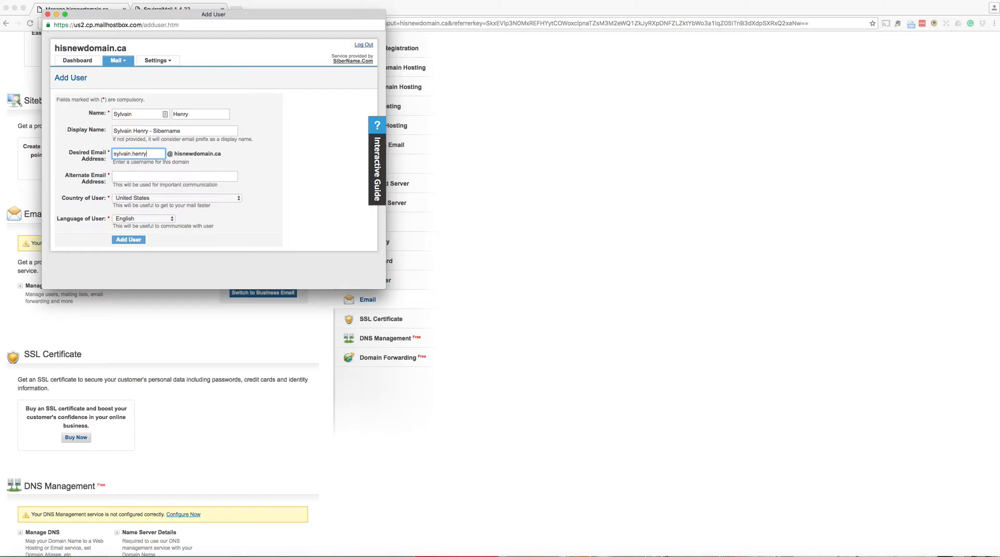
mouse_move(226, 160)
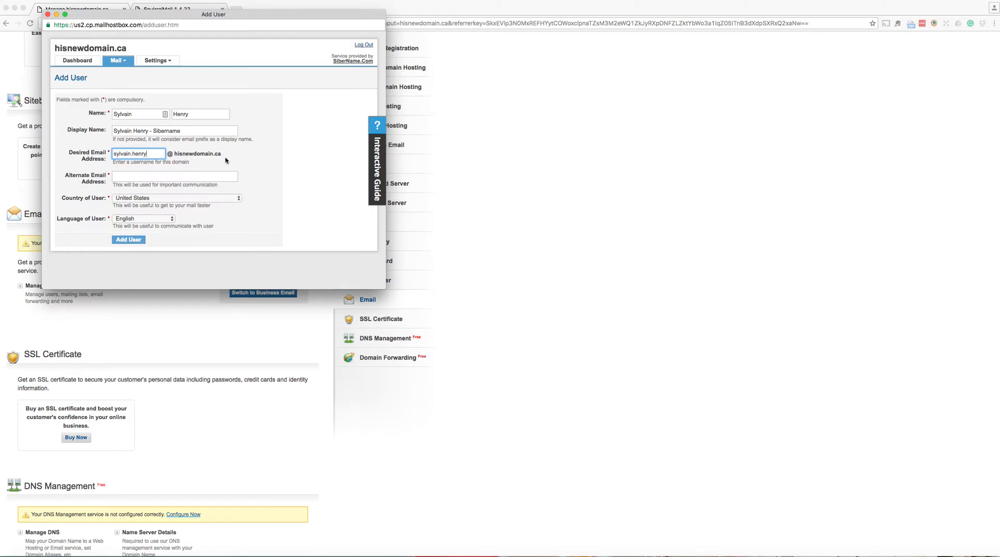
- Add the alternate email, choose Canada as country and submit Add User
click(175, 176)
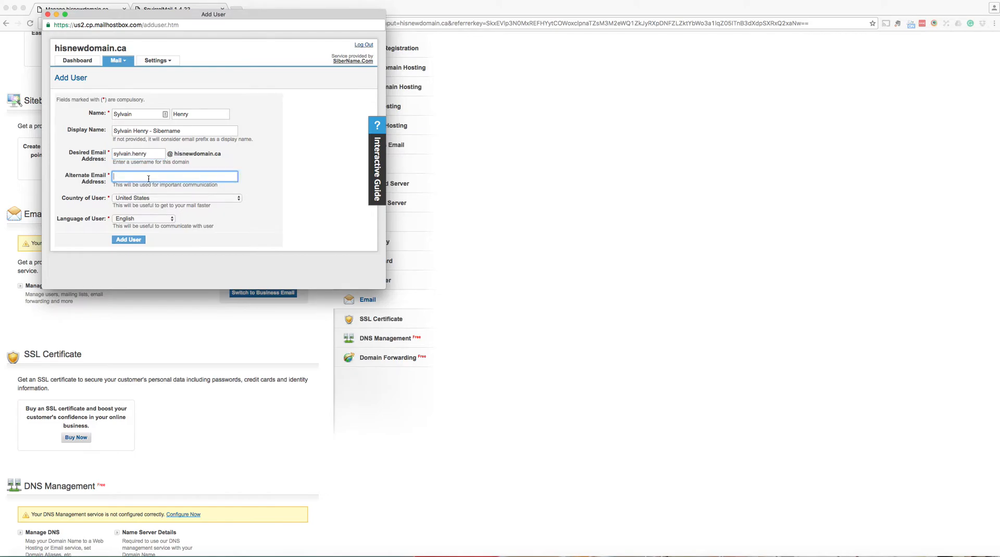
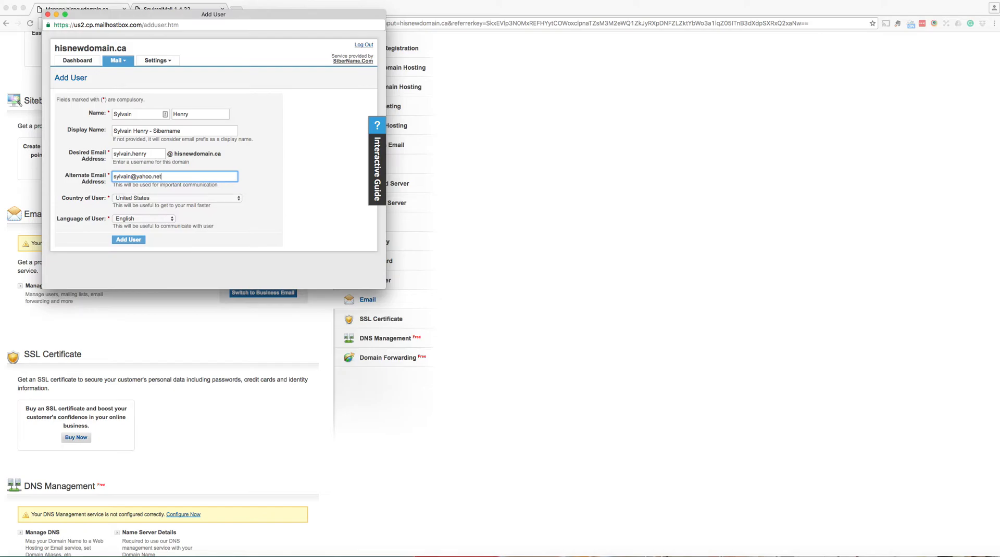
click(176, 198)
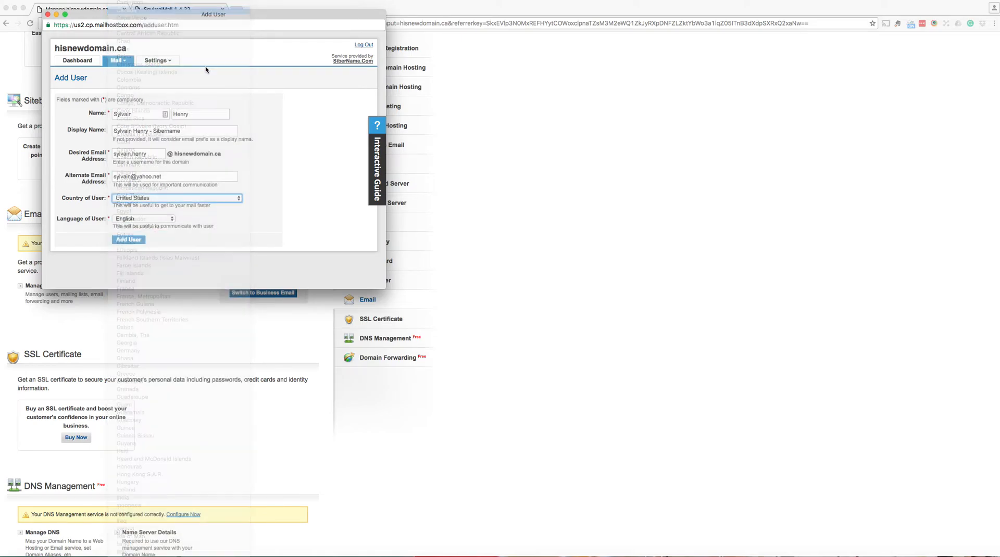
click(177, 198)
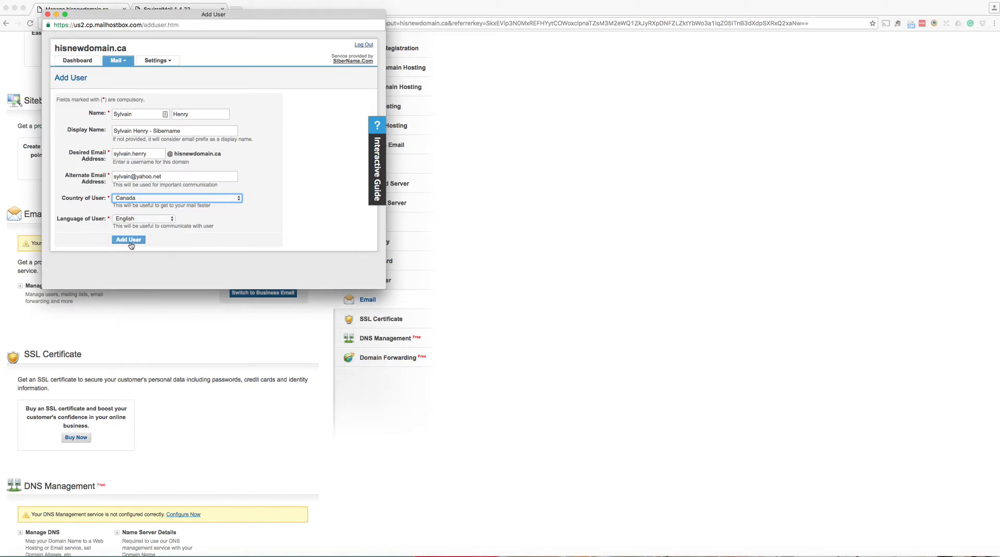
click(129, 240)
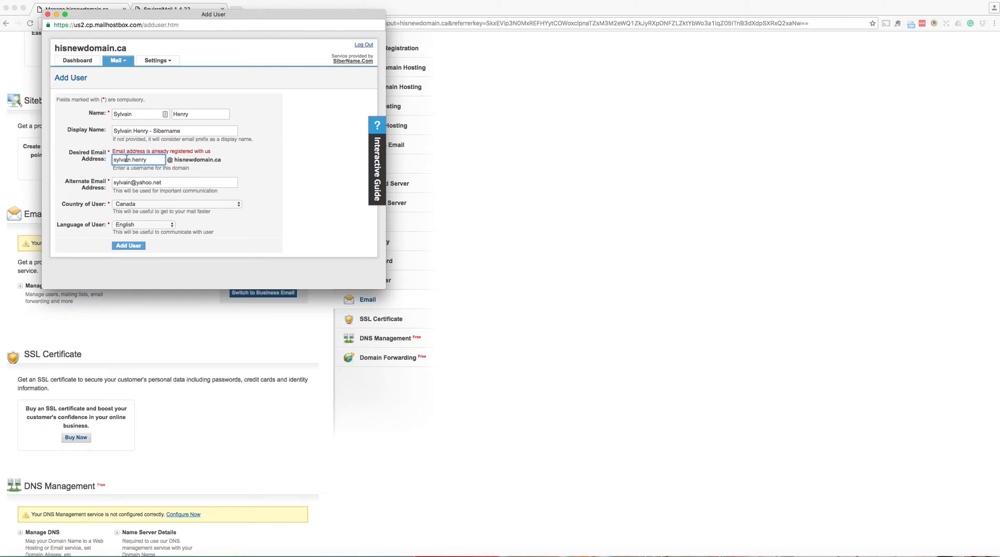
double_click(141, 159)
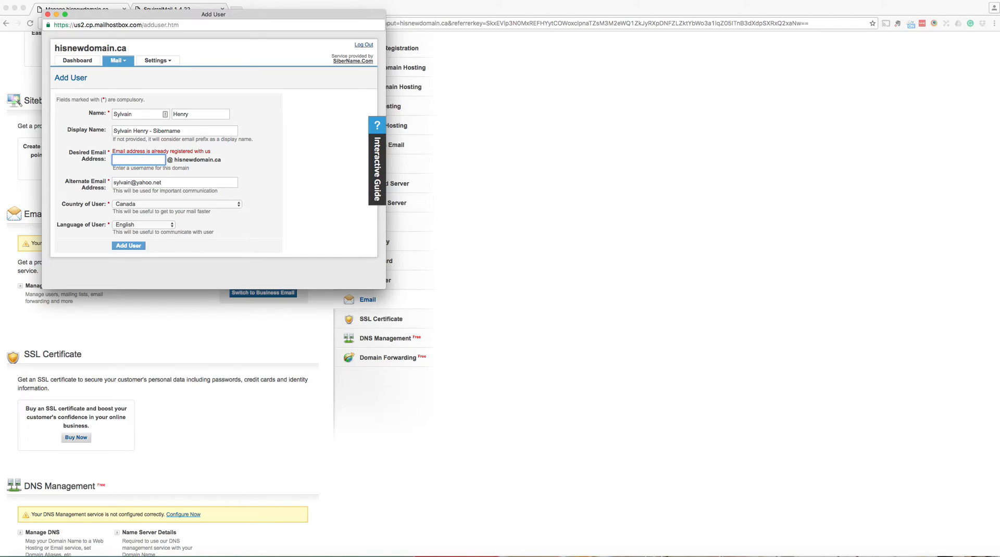
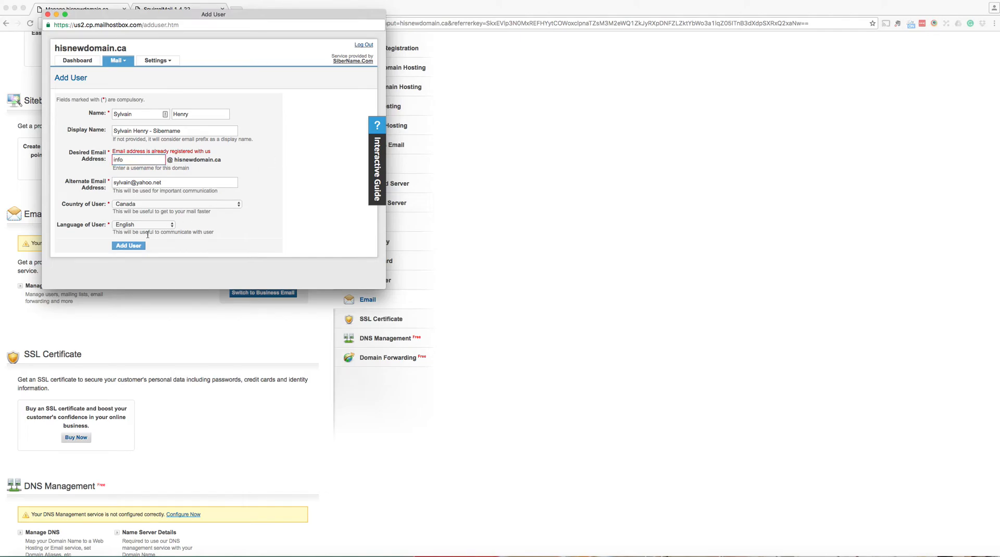
click(128, 244)
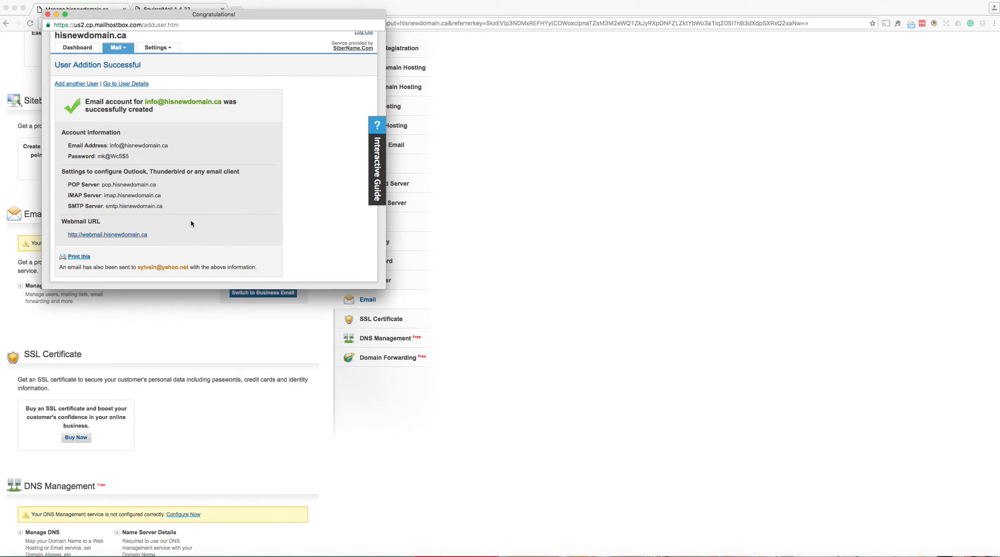
mouse_move(118, 235)
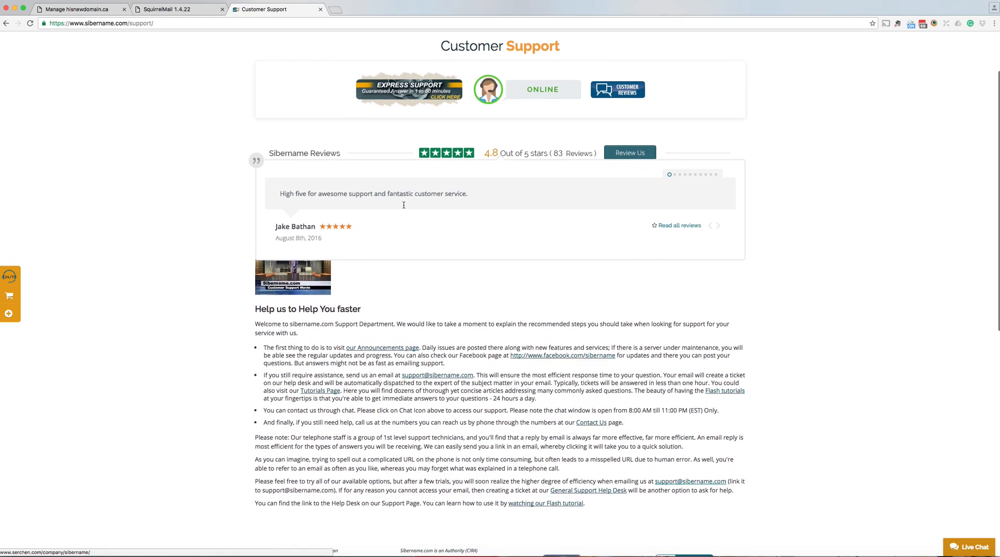
scroll(down, 3)
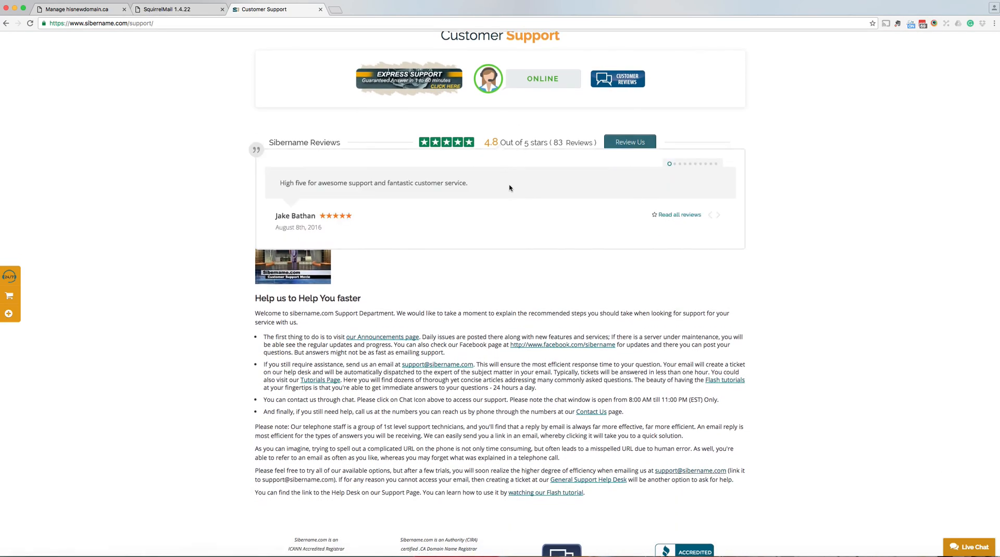
scroll(down, 3)
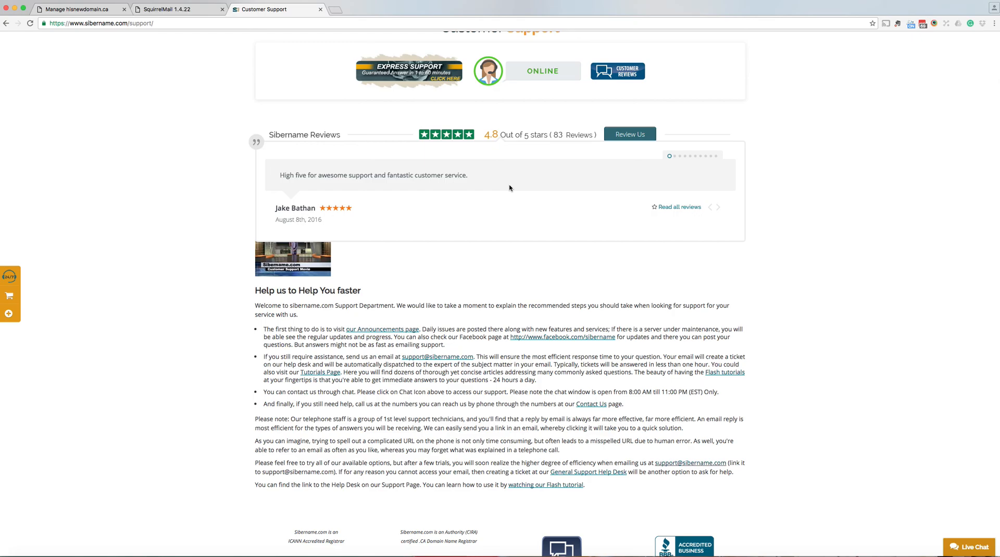
scroll(down, 3)
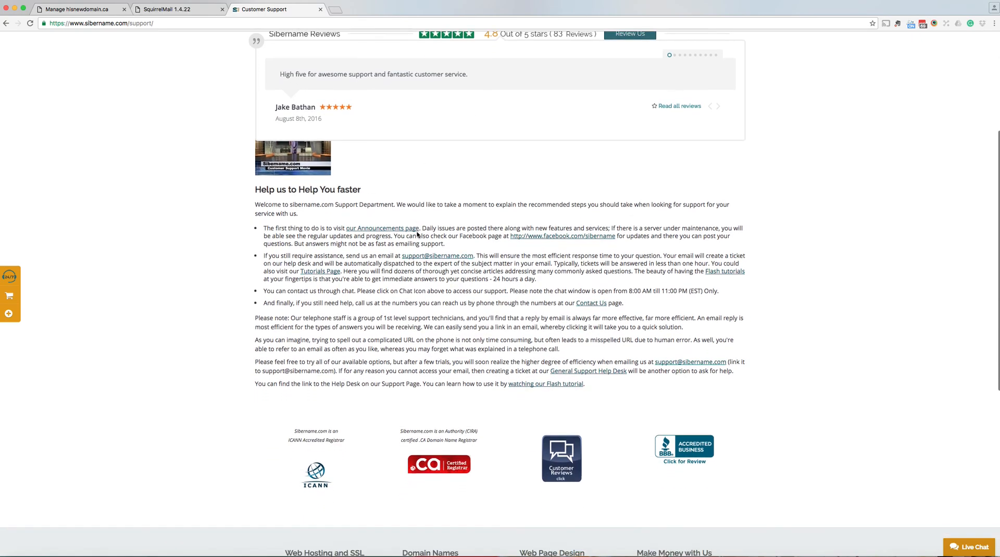
scroll(down, 3)
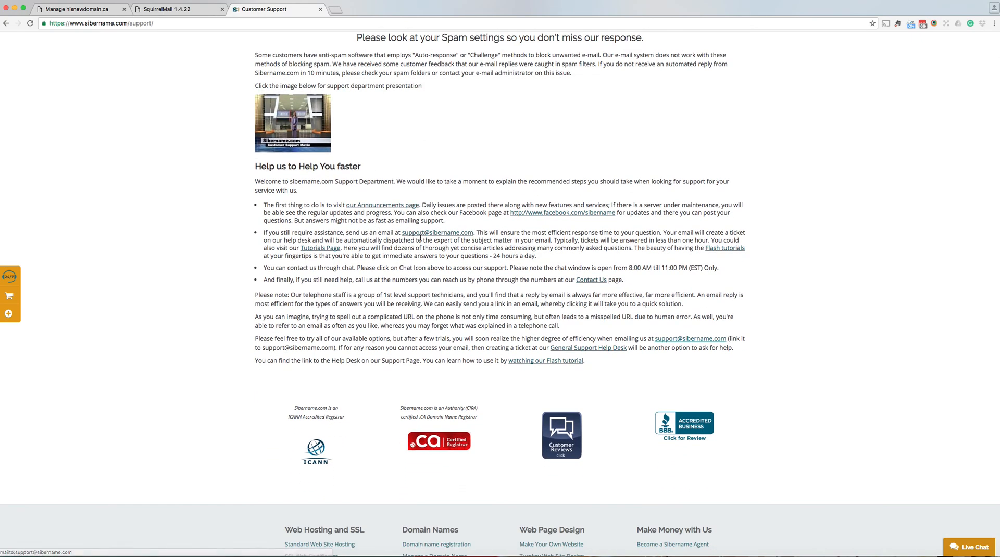